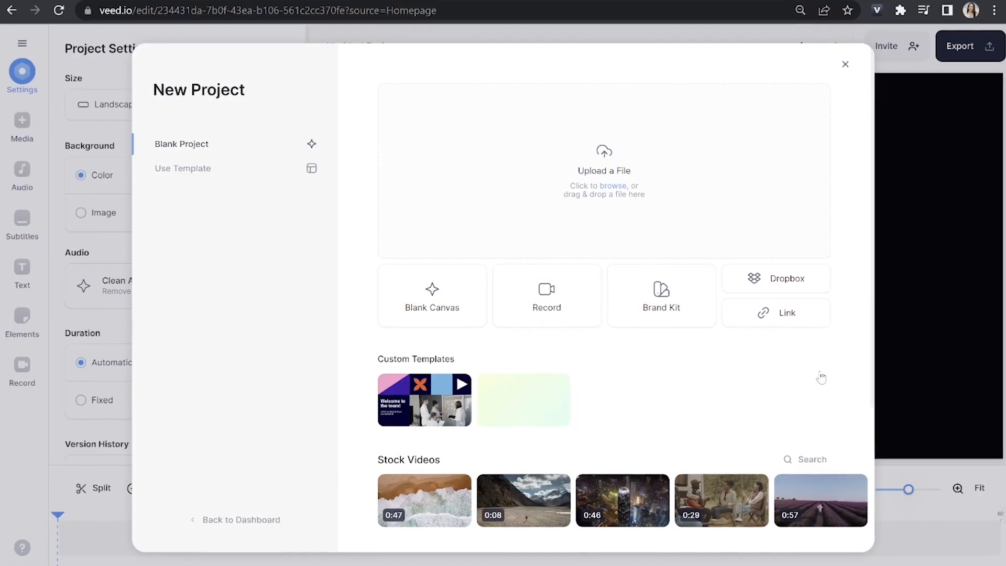
- Upload the podcast clip of three people at a table into a new project
{"action": "left_click", "coordinate": [603, 169]}
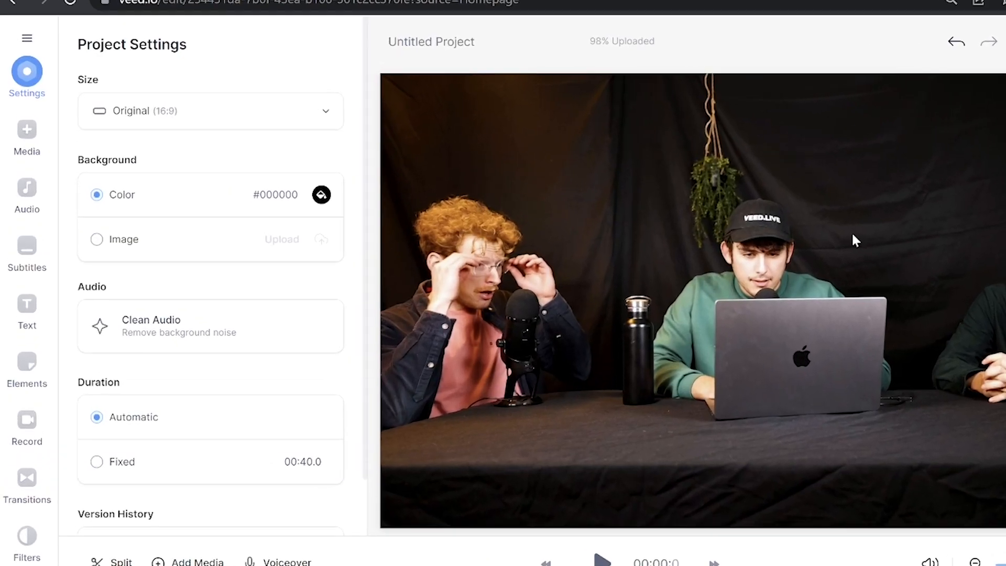
- Set the canvas size to TikTok 9:16 and select the podcast video
{"action": "left_click", "coordinate": [209, 111]}
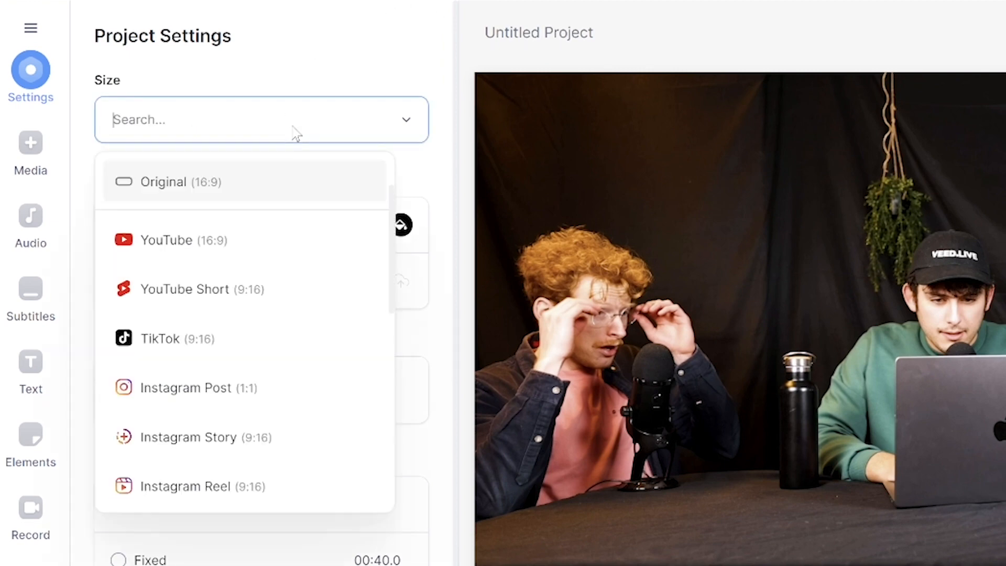
{"action": "left_click", "coordinate": [177, 338]}
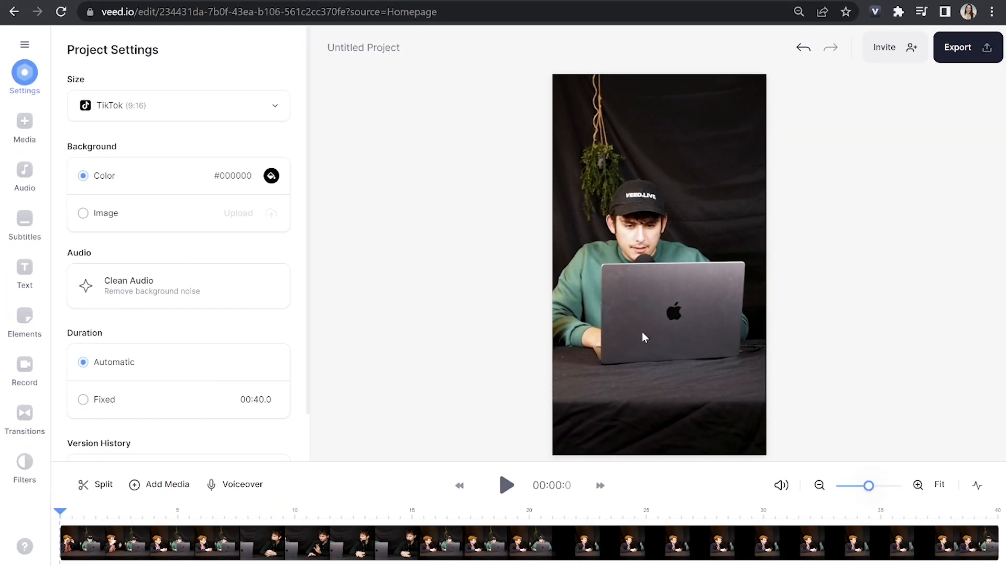
{"action": "left_click", "coordinate": [659, 263]}
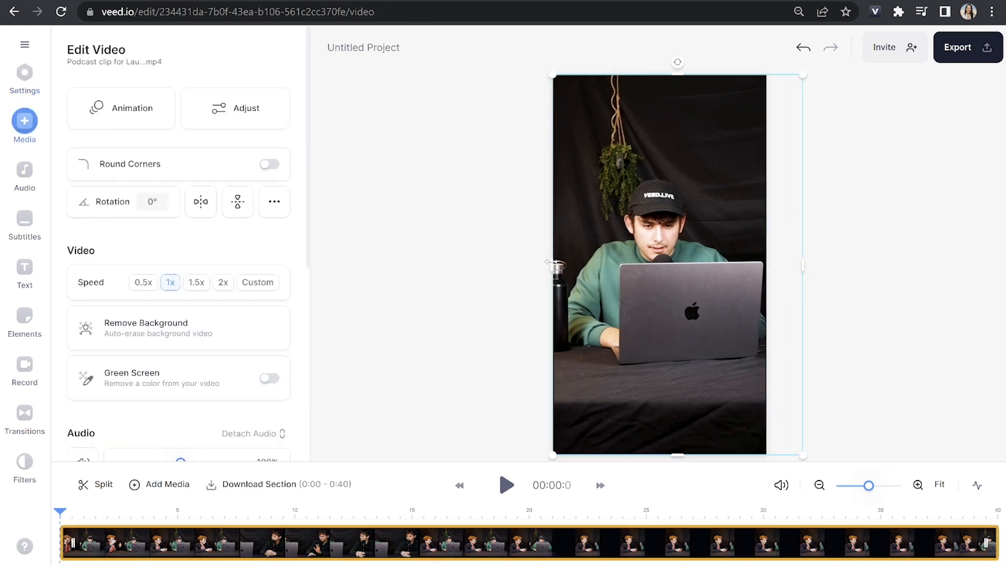
- Move the playhead to 00:07.5 where the shot changes speakers
{"action": "left_click", "coordinate": [250, 503]}
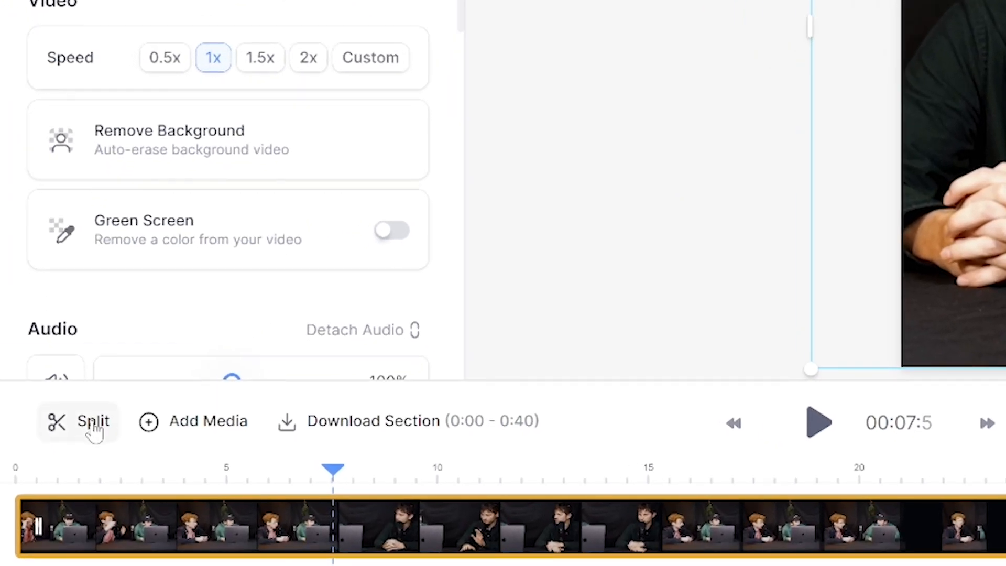
- Split the clip at 7.5 s and select the following section
{"action": "left_click", "coordinate": [77, 420]}
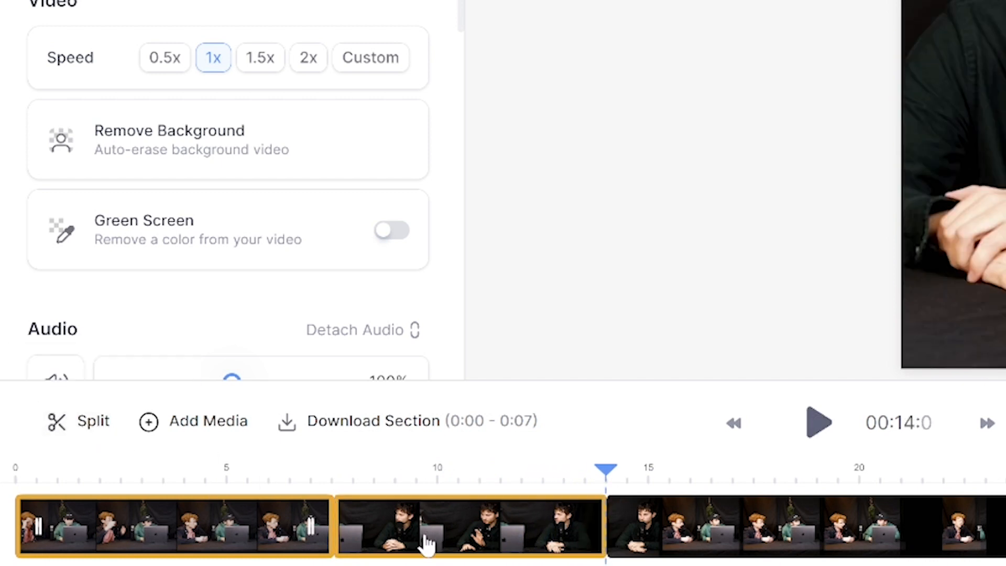
{"action": "left_click", "coordinate": [466, 526]}
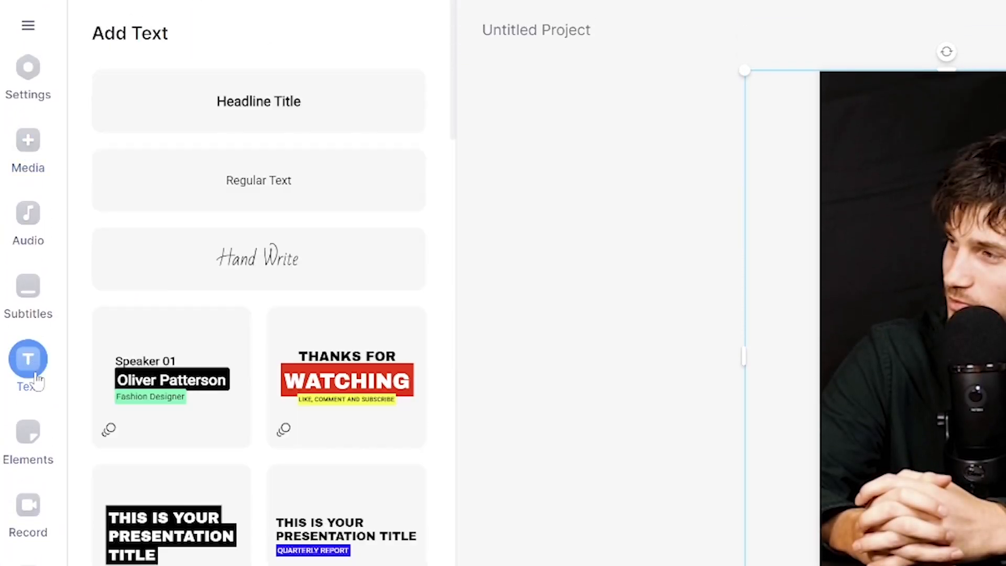
- Add the Speaker 01 / Oliver Patterson / Fashion Designer title, ending at 14 s
{"action": "scroll", "scroll_direction": "down", "scroll_amount": 3}
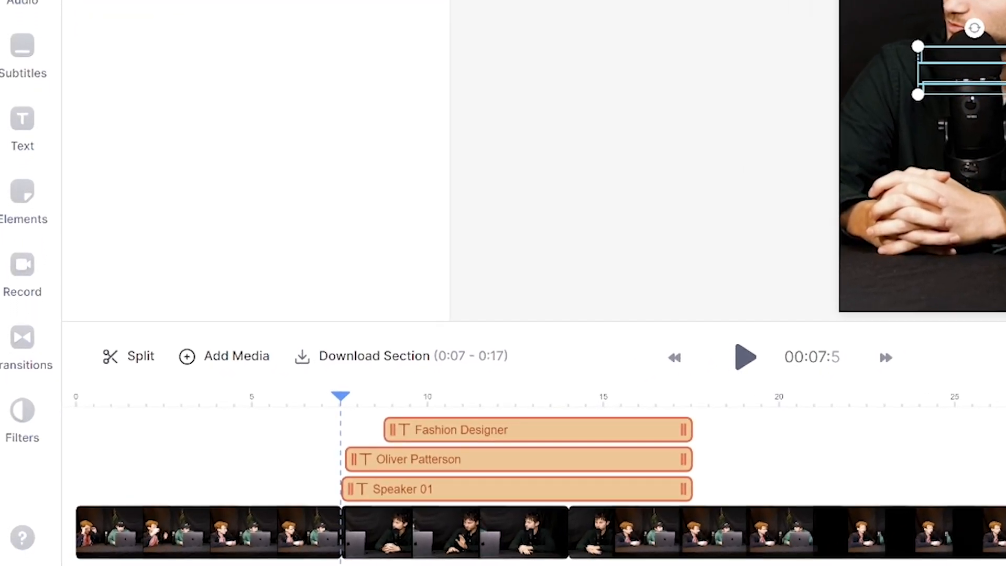
{"action": "left_click", "coordinate": [22, 128]}
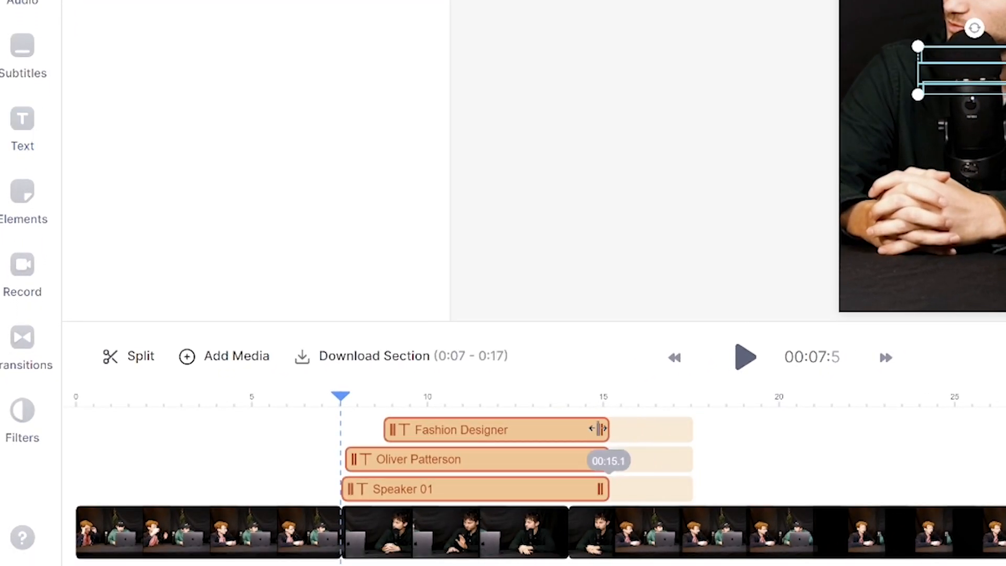
{"action": "left_click_drag", "start_coordinate": [600, 429], "coordinate": [568, 429]}
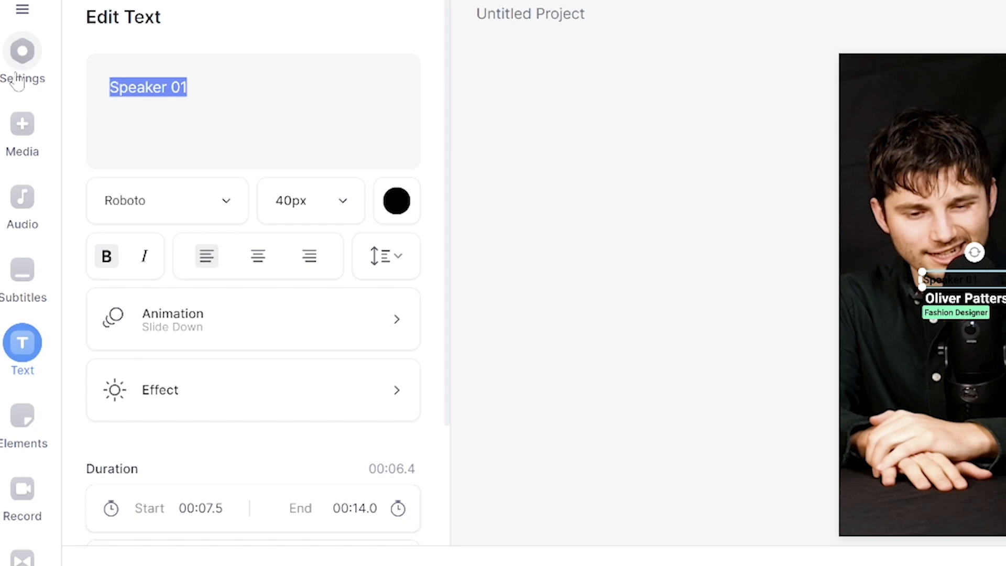
- Rewrite the title lines to 'Man VS Food' etc. and move the block down
{"action": "type", "text": "Man VS Food"}
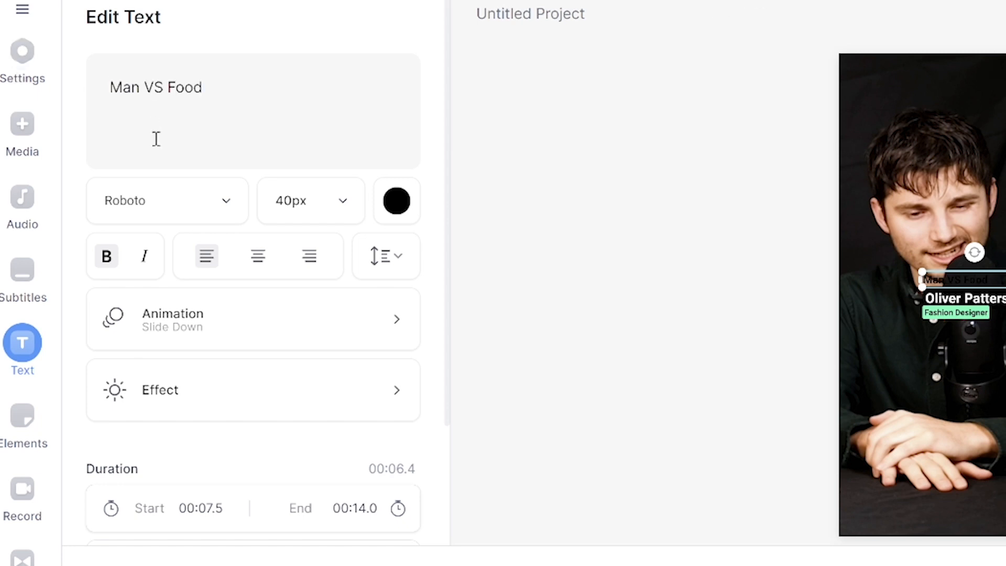
{"action": "left_click", "coordinate": [396, 201]}
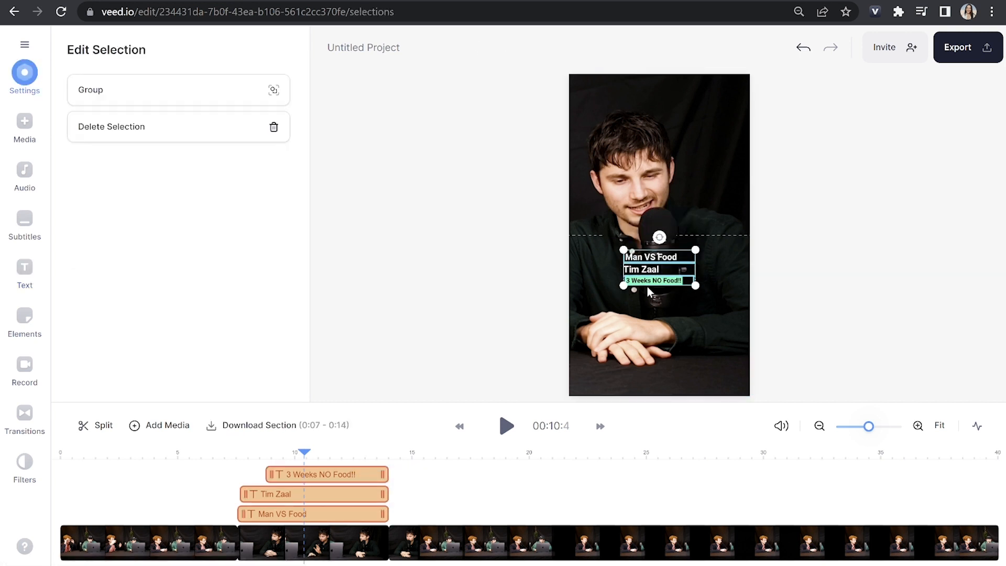
{"action": "left_click_drag", "start_coordinate": [658, 269], "coordinate": [657, 291]}
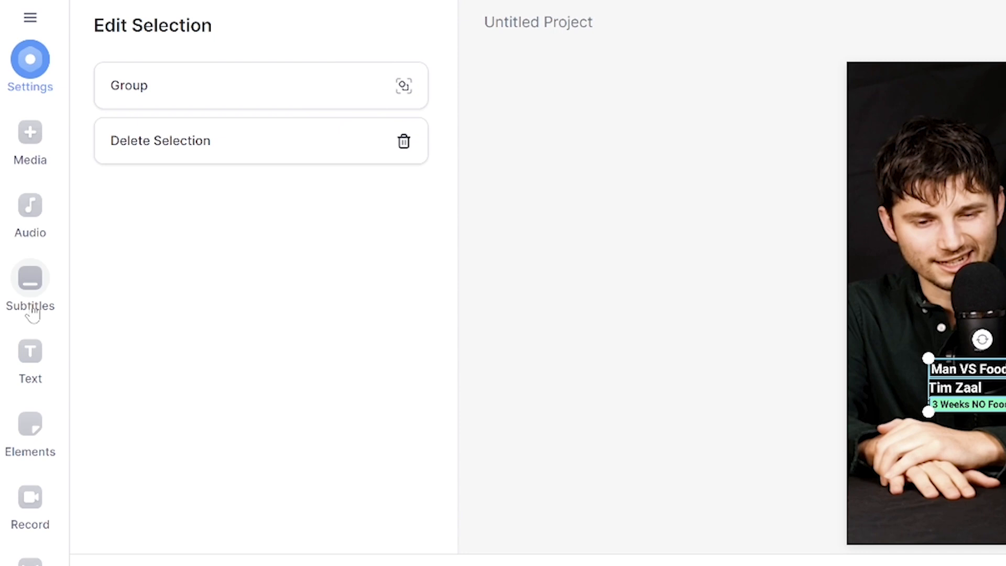
- Create English auto-subtitles and correct 'three wee' to 'three weeks'
{"action": "left_click", "coordinate": [29, 282]}
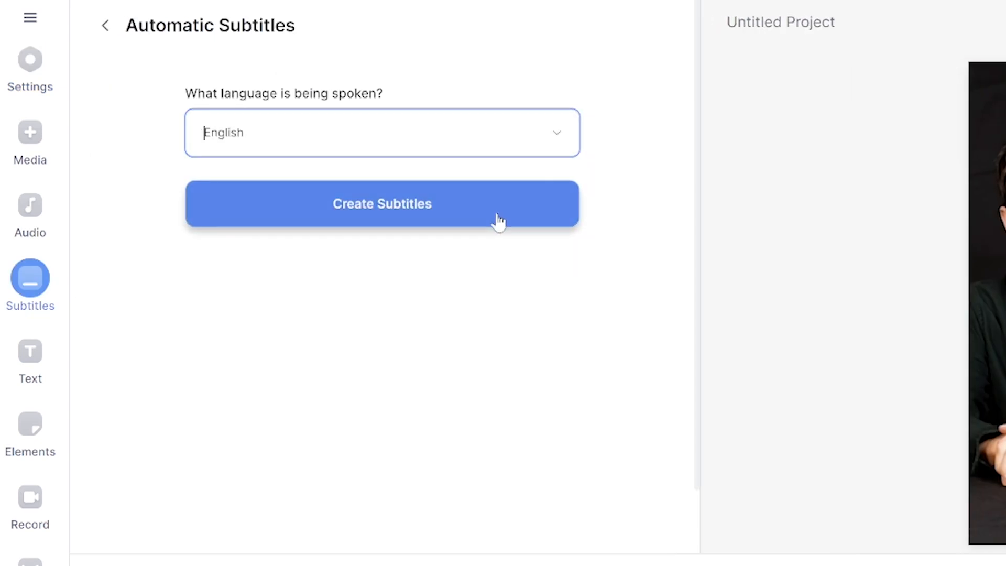
{"action": "left_click", "coordinate": [382, 203]}
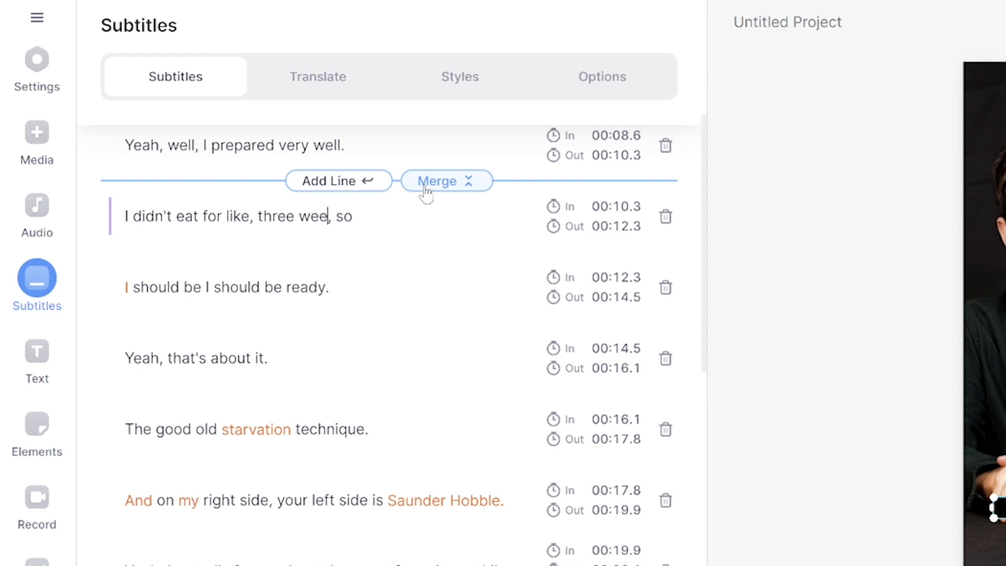
{"action": "type", "text": "ks"}
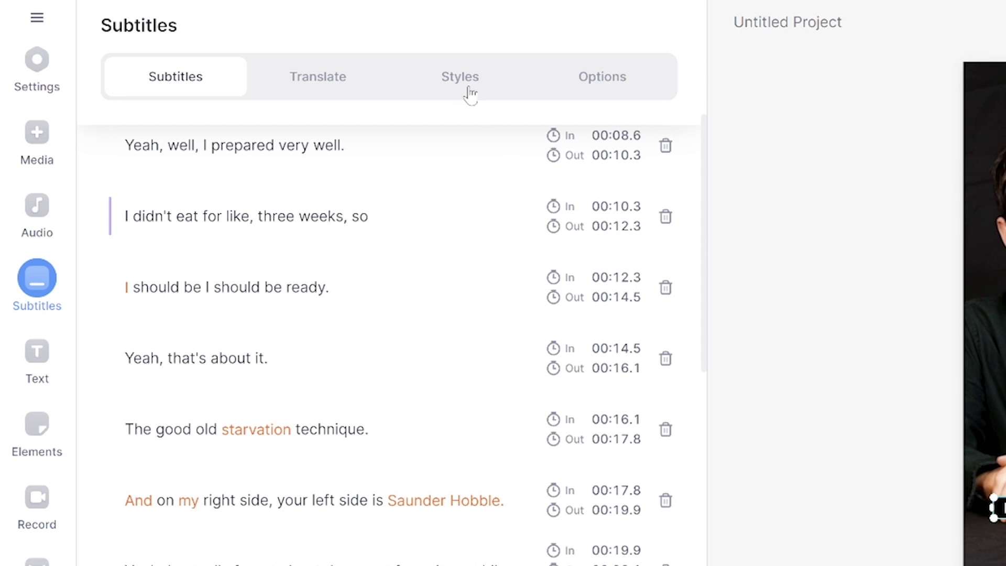
- Style the subtitles with the Bebas Neue font and an animation preset
{"action": "left_click", "coordinate": [460, 77]}
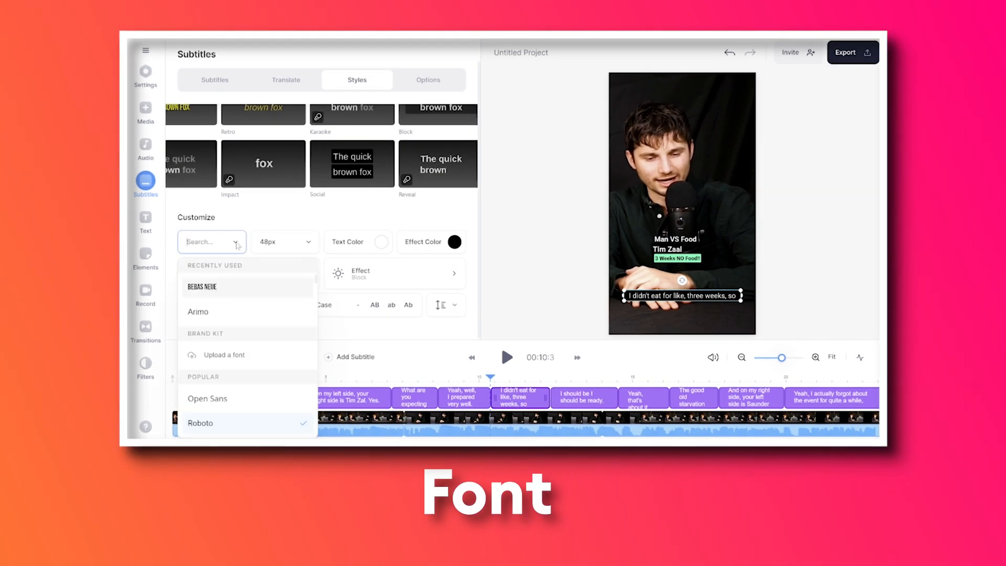
{"action": "left_click", "coordinate": [358, 242]}
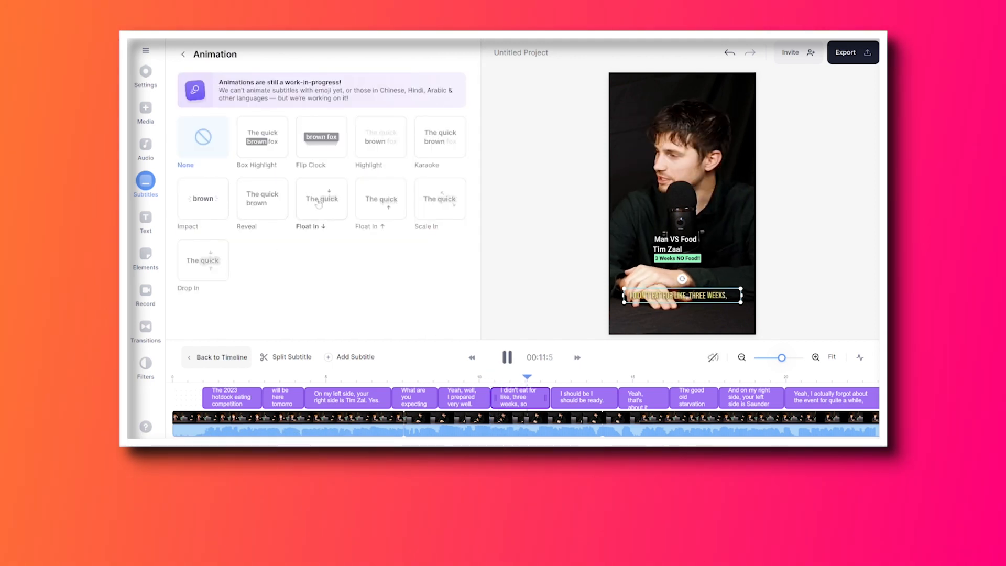
{"action": "left_click", "coordinate": [262, 197]}
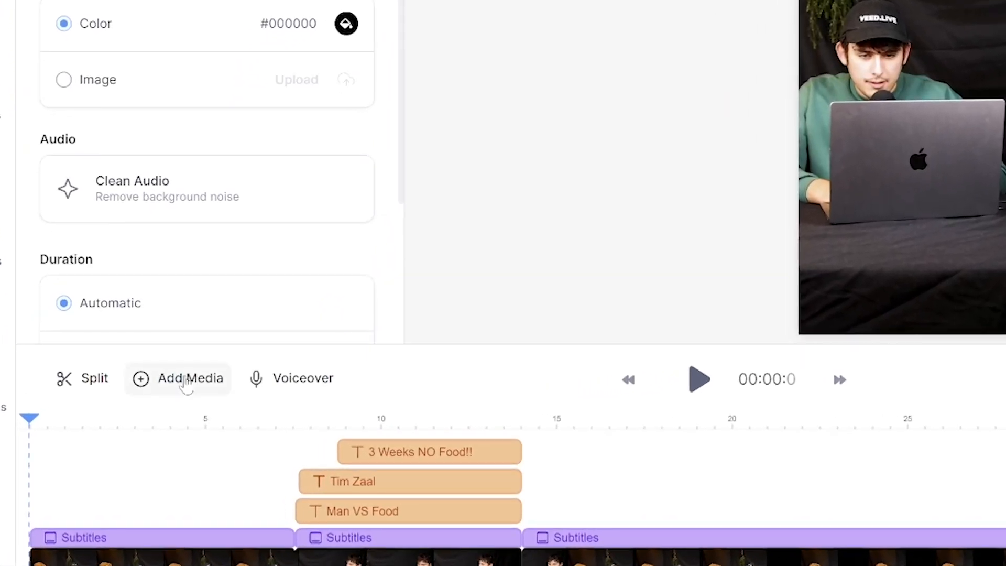
- Search stock videos for 'hungry' and add the empty white plate clip
{"action": "left_click", "coordinate": [177, 378]}
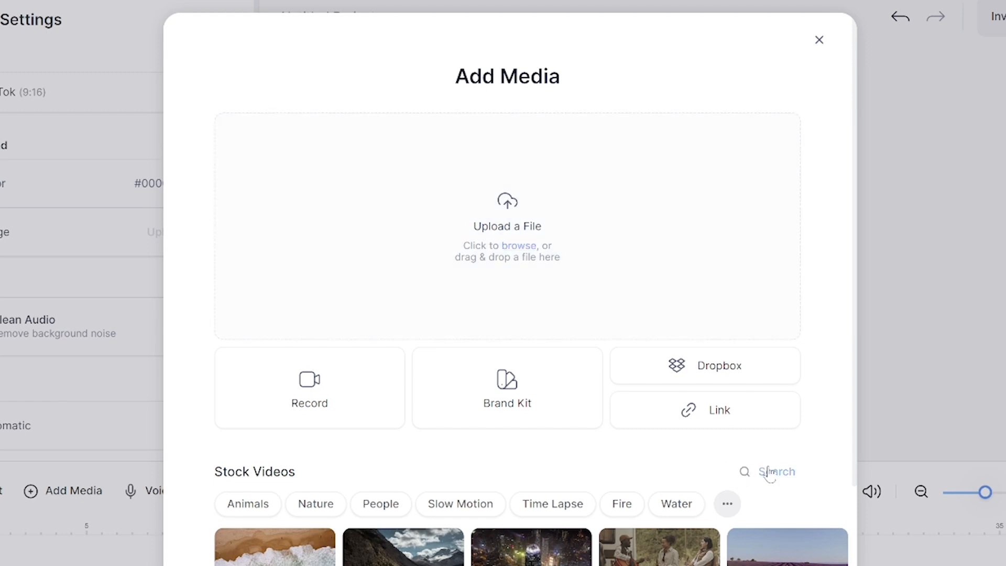
{"action": "type", "text": "hungry"}
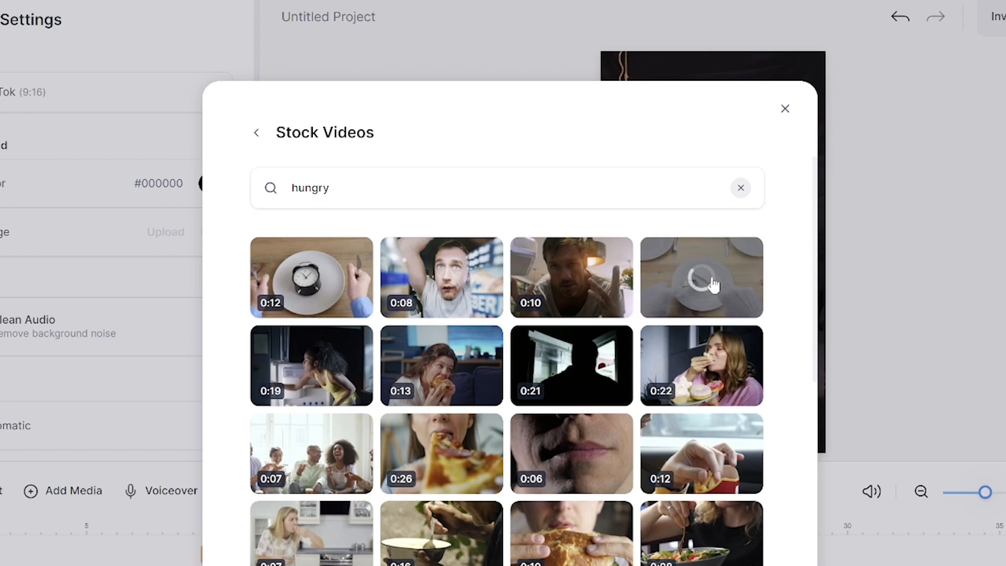
{"action": "left_click", "coordinate": [785, 108]}
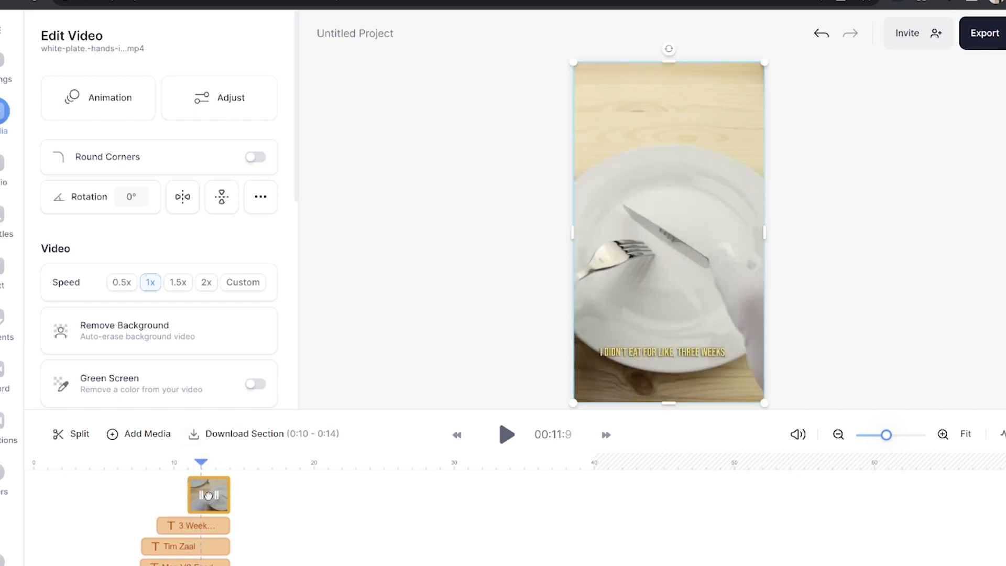
- Select the 0:07–0:14 podcast section and open its HD Download Section settings
{"action": "scroll", "scroll_direction": "down", "scroll_amount": 3}
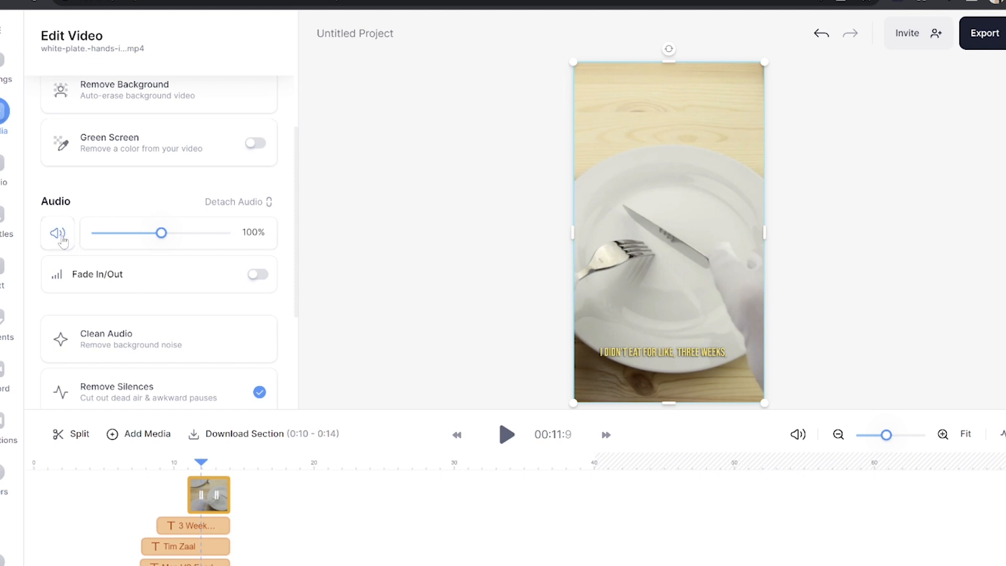
{"action": "left_click", "coordinate": [58, 232]}
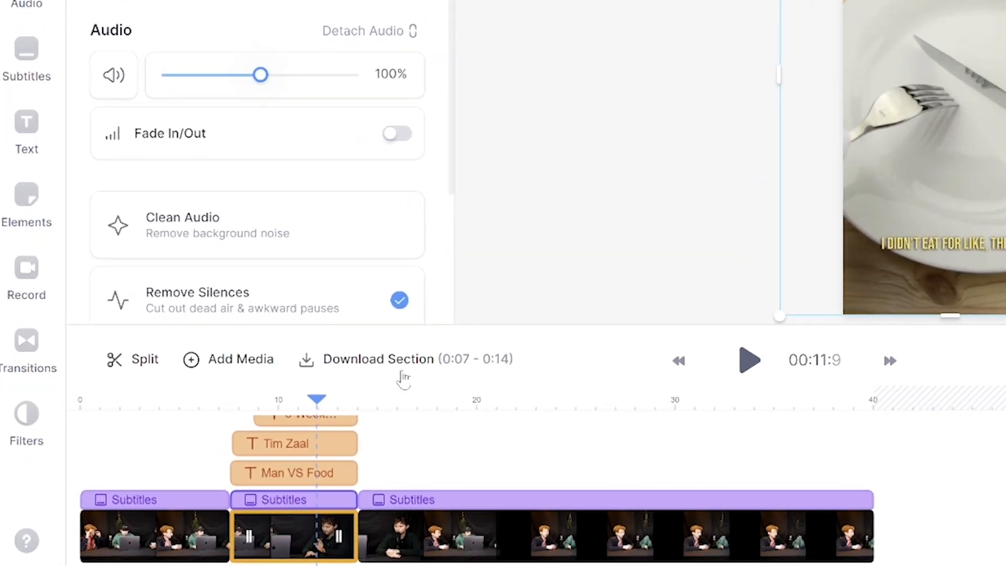
{"action": "left_click", "coordinate": [378, 358]}
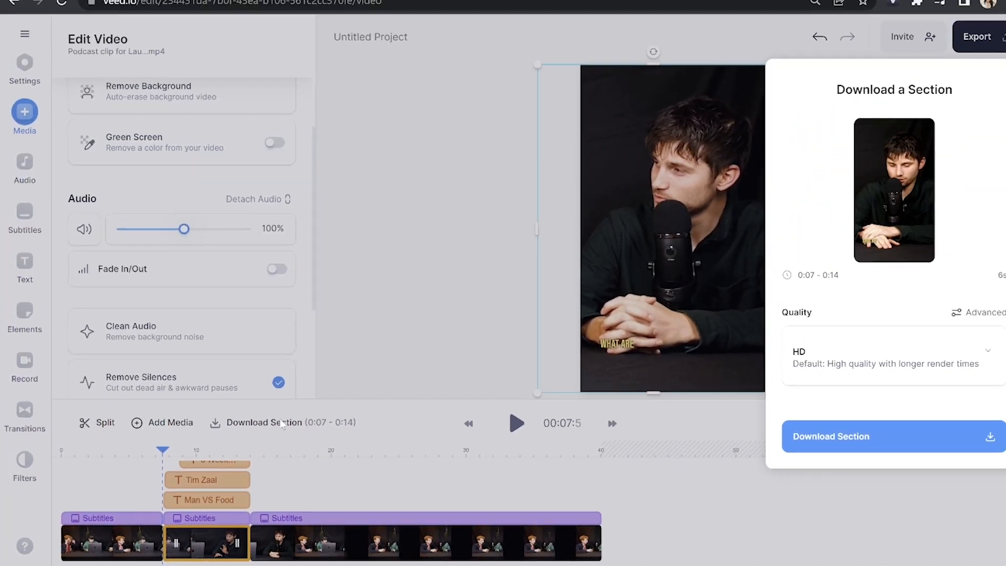